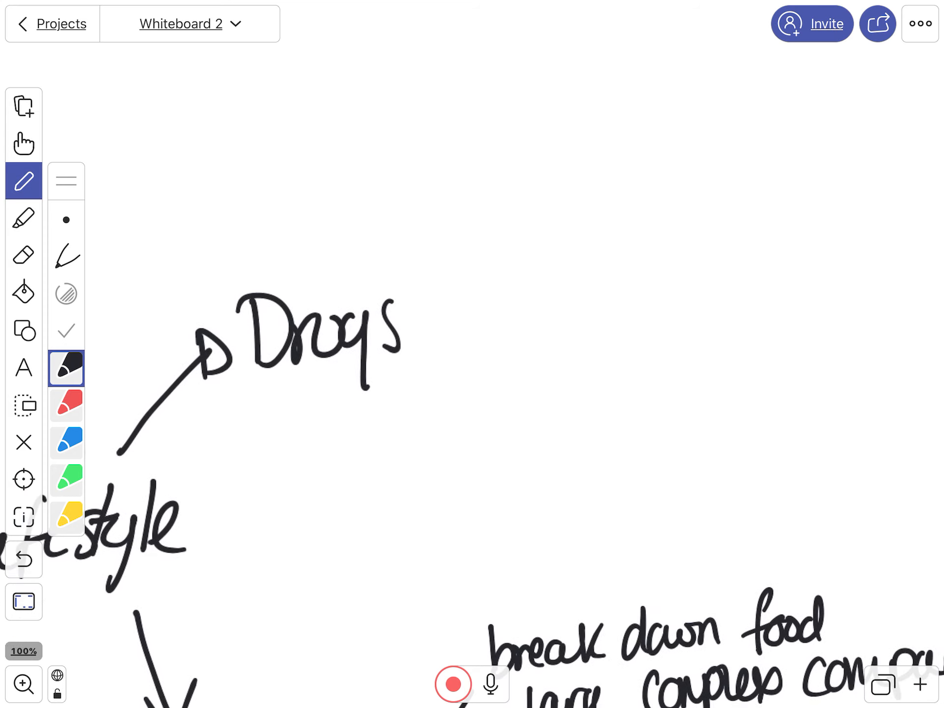
# - Draw a line from 'Drugs' and handwrite 'Chemicals that cause changes in our body'
pyautogui.moveTo(403, 313); pyautogui.dragTo(466, 259)
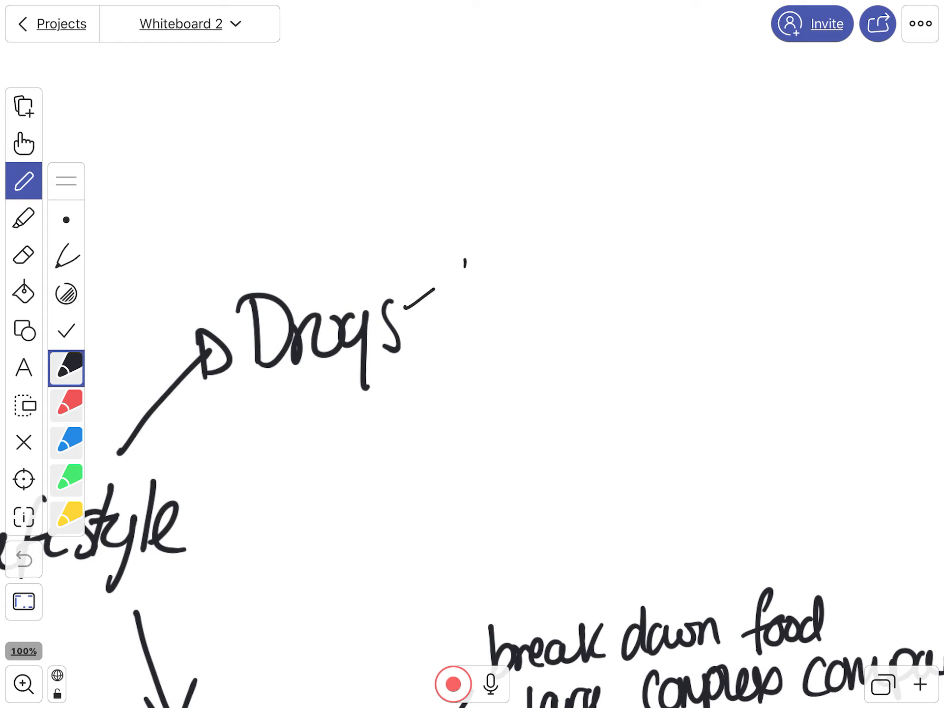
pyautogui.moveTo(449, 283); pyautogui.dragTo(569, 268)
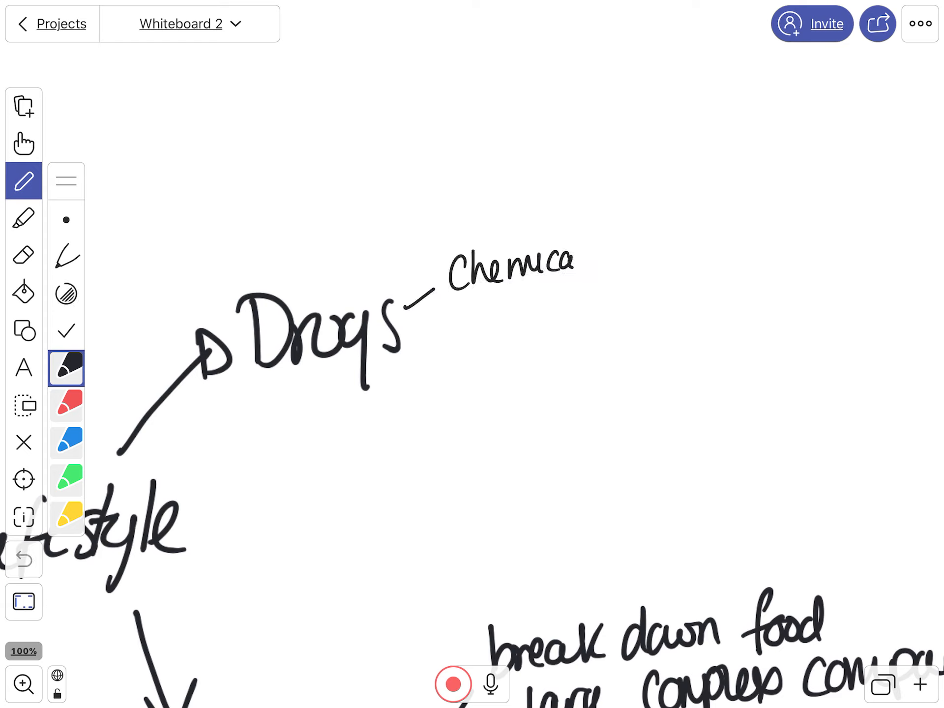
pyautogui.moveTo(585, 265); pyautogui.dragTo(686, 253)
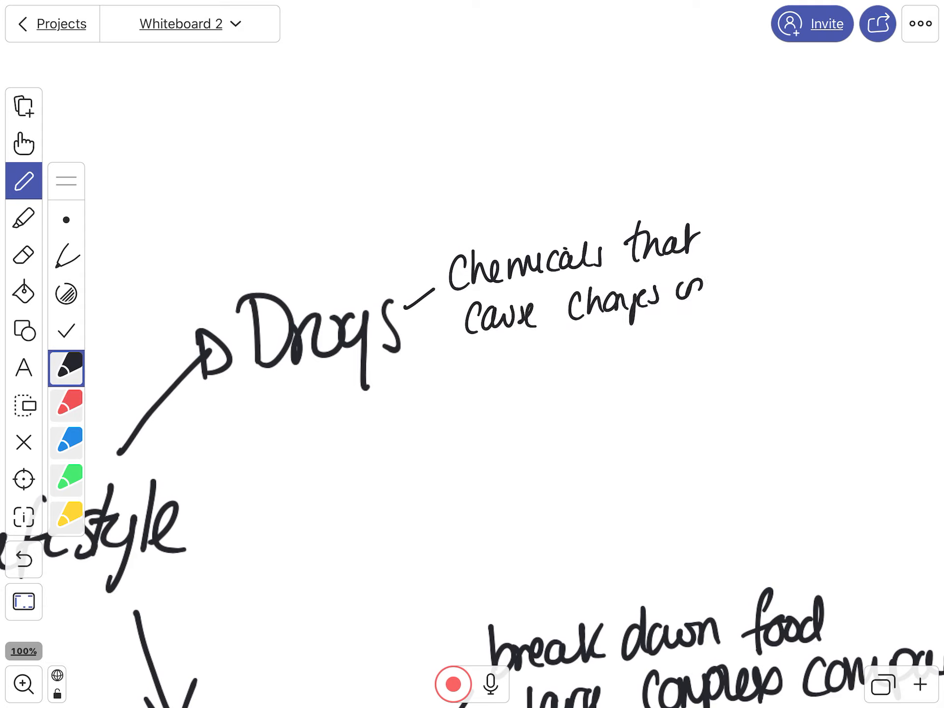
pyautogui.moveTo(524, 344); pyautogui.dragTo(626, 362)
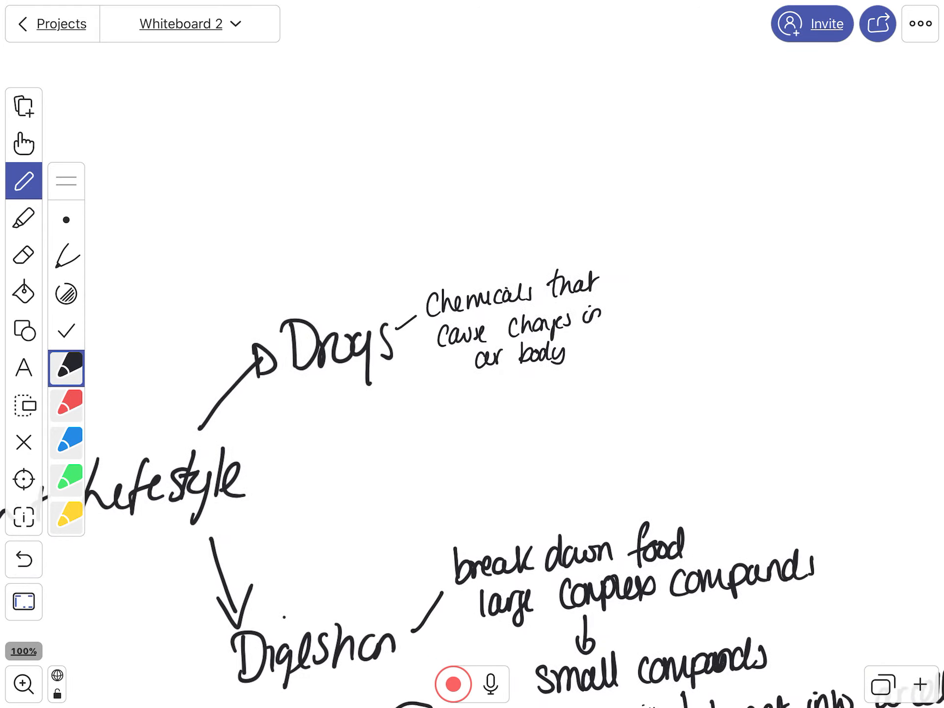
# - Draw arrows from 'Drugs' to 'legal' and 'illegal', and add 'medicine' under legal
pyautogui.scroll(-3)
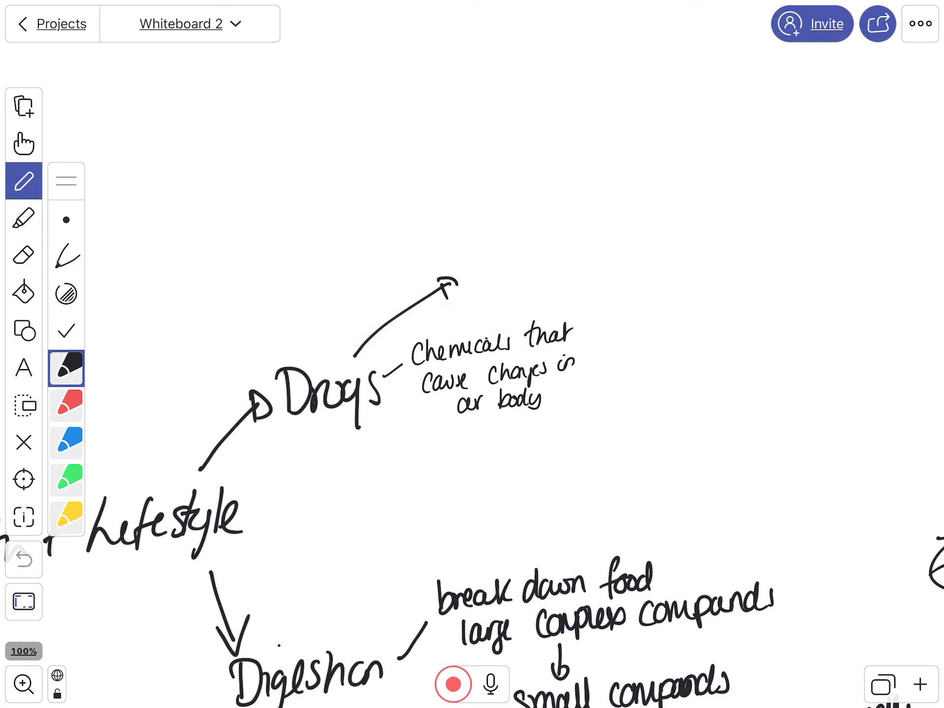
pyautogui.moveTo(470, 276); pyautogui.dragTo(542, 276)
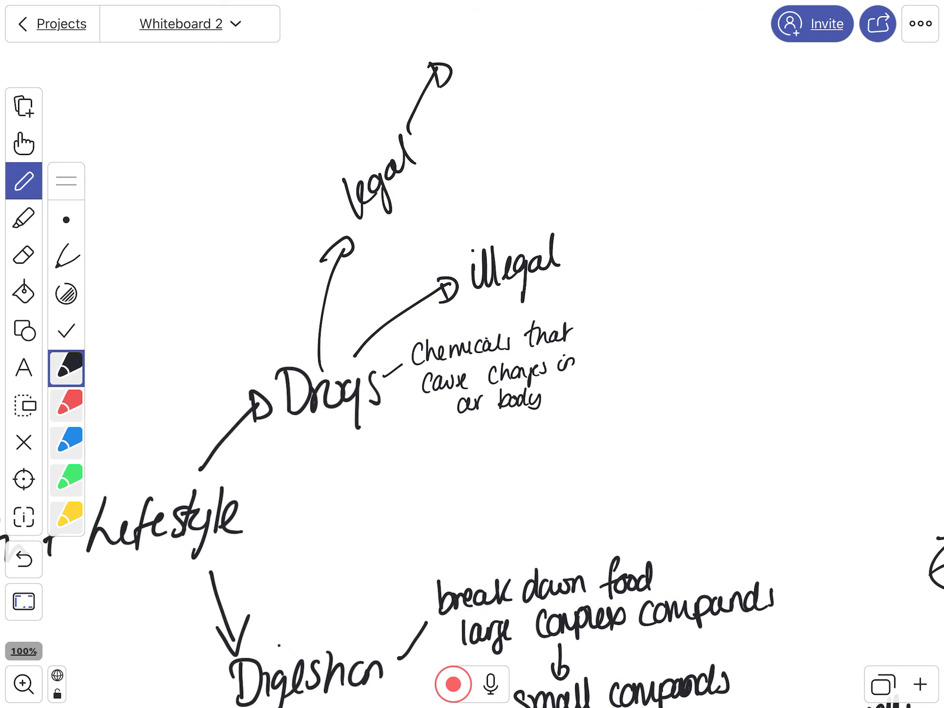
pyautogui.write('medicine')
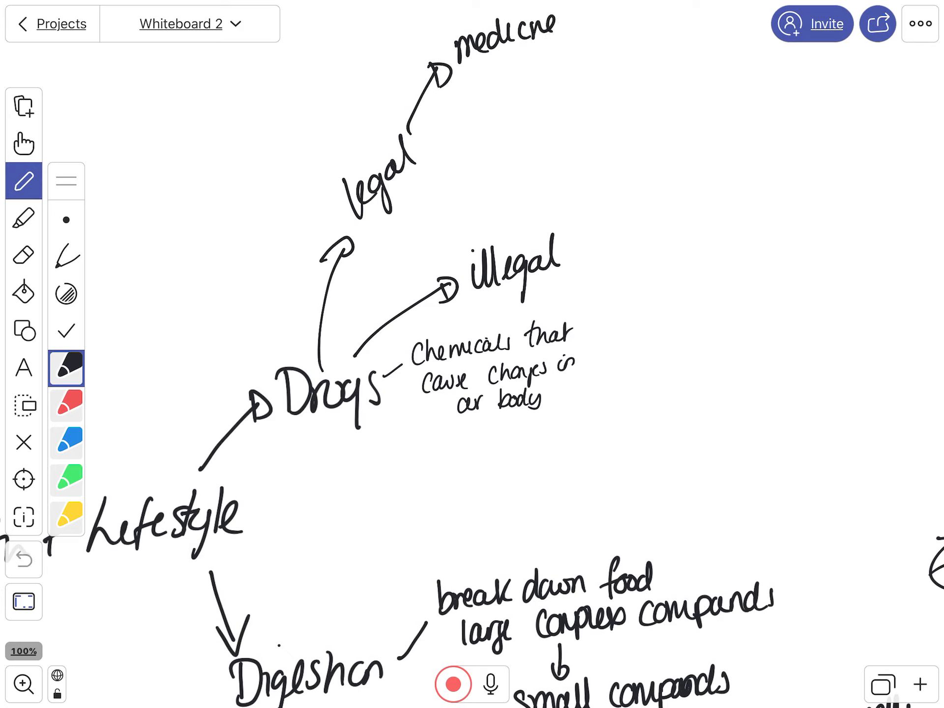
# - Add a 'recreational' branch under legal with dashed alcohol, nicotine and caffeine examples
pyautogui.moveTo(434, 153); pyautogui.dragTo(499, 154)
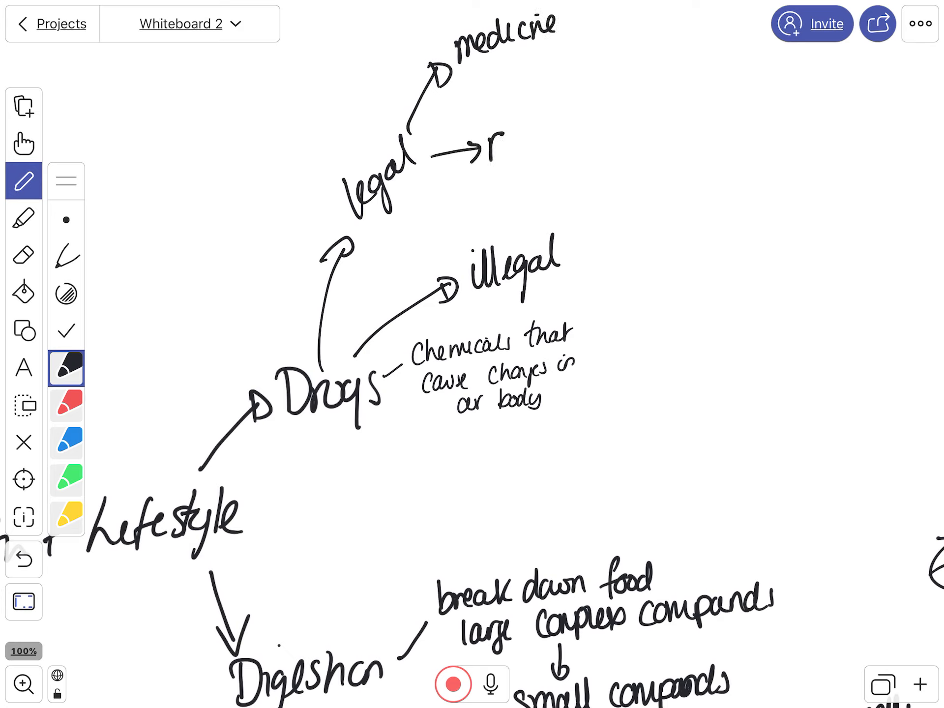
pyautogui.write('recreatic')
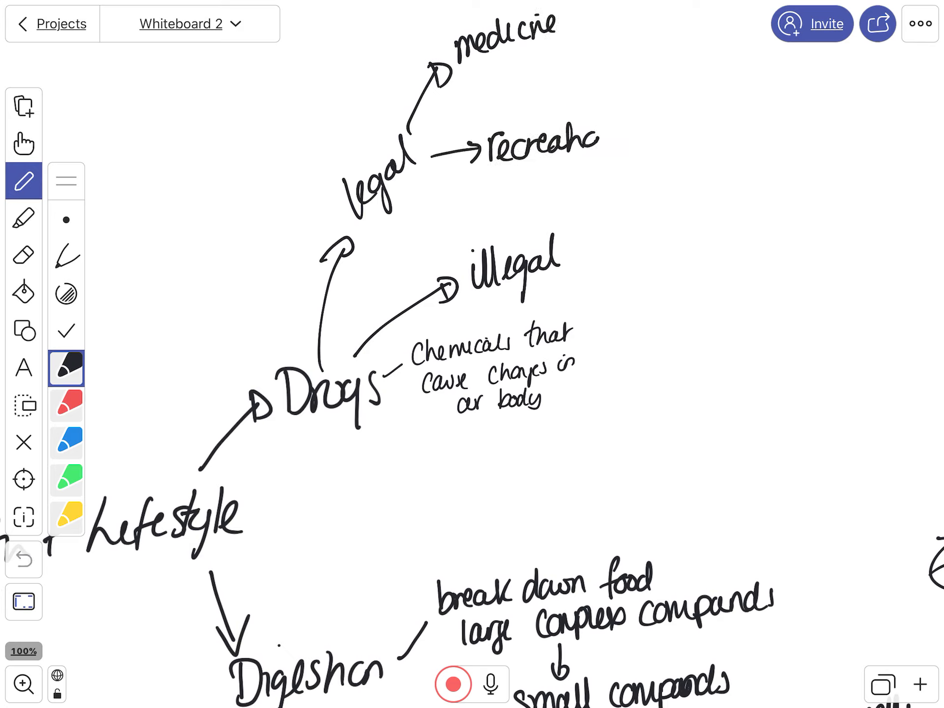
pyautogui.moveTo(596, 142); pyautogui.dragTo(735, 105)
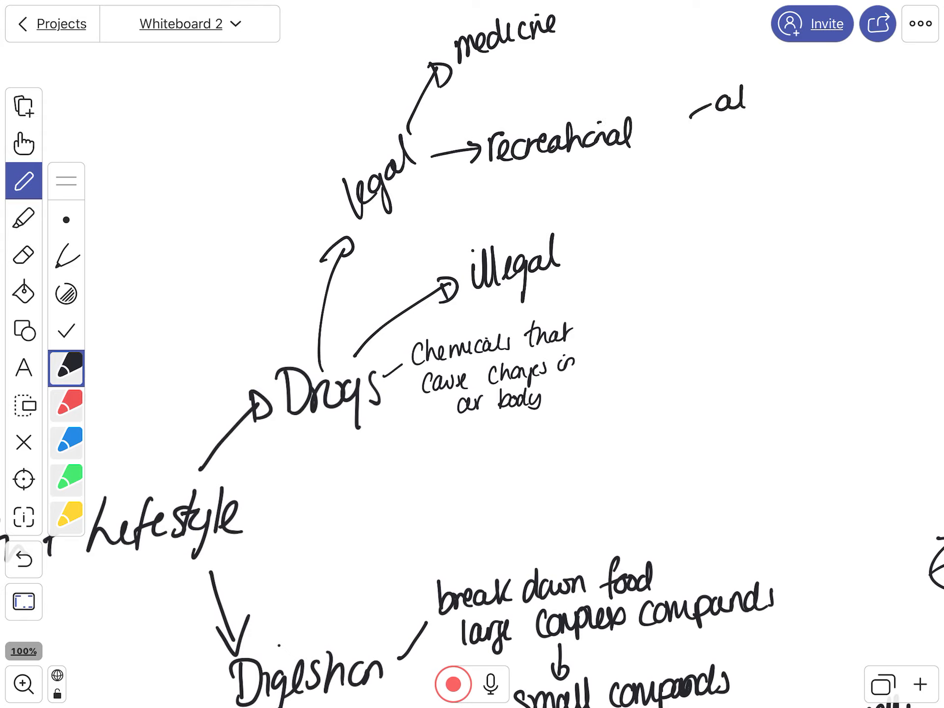
pyautogui.write('alcohol')
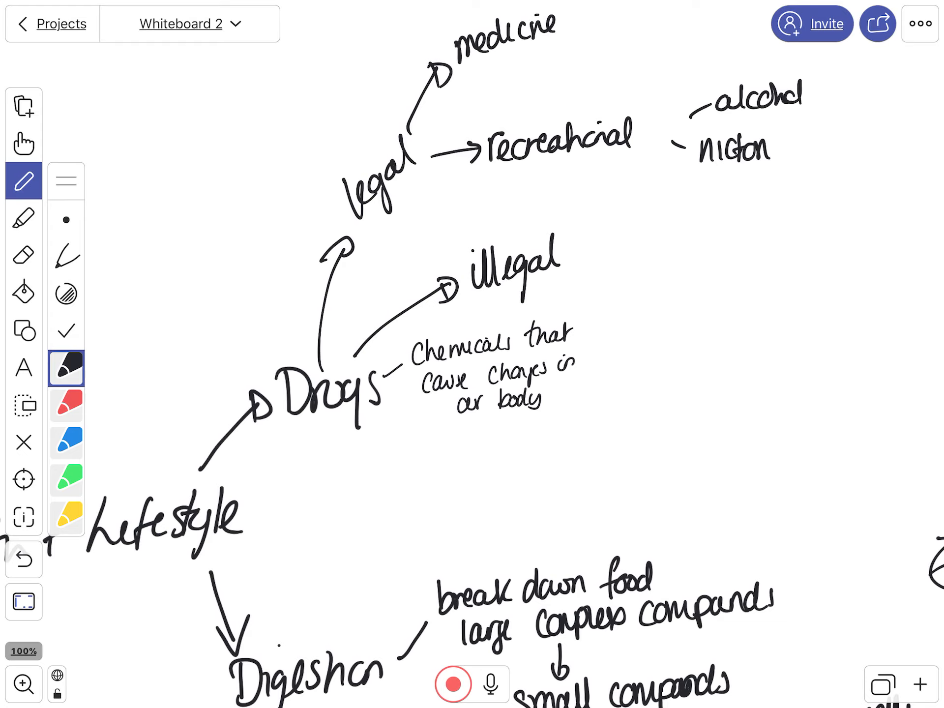
pyautogui.click(23, 254)
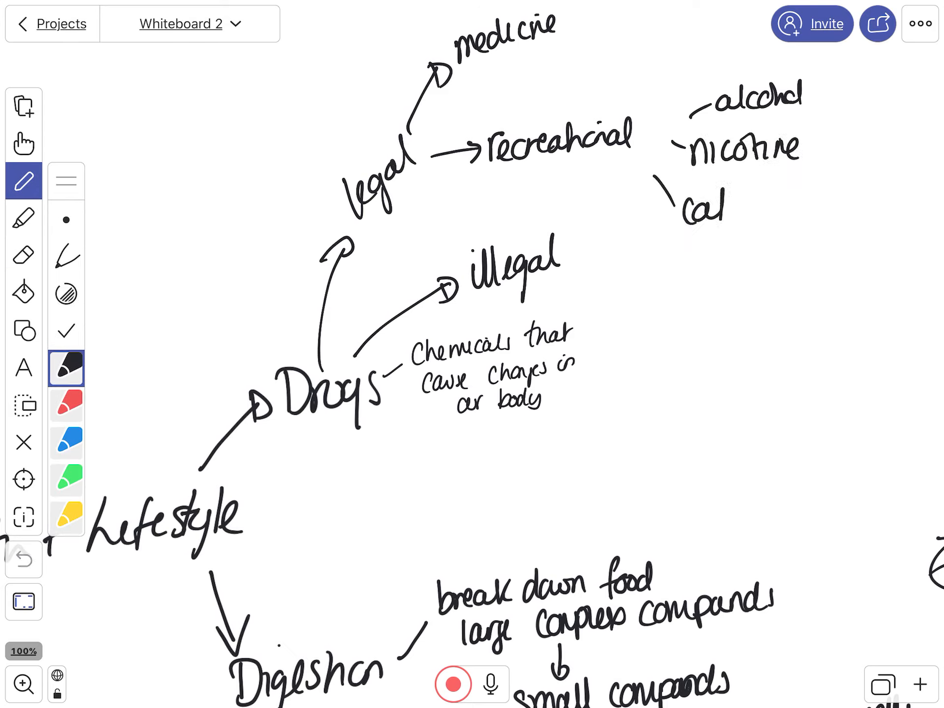
pyautogui.write('caffeine')
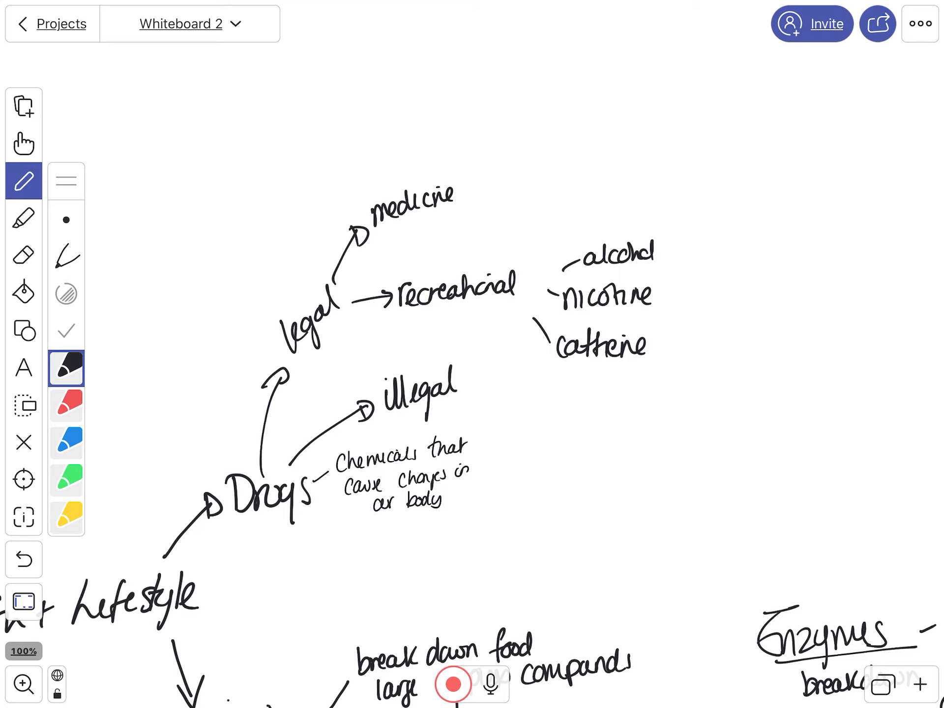
# - Write 'Painkiller' and 'Antibiotics' off medicine and draw a dash beside 'illegal'
pyautogui.moveTo(461, 180); pyautogui.dragTo(503, 136)
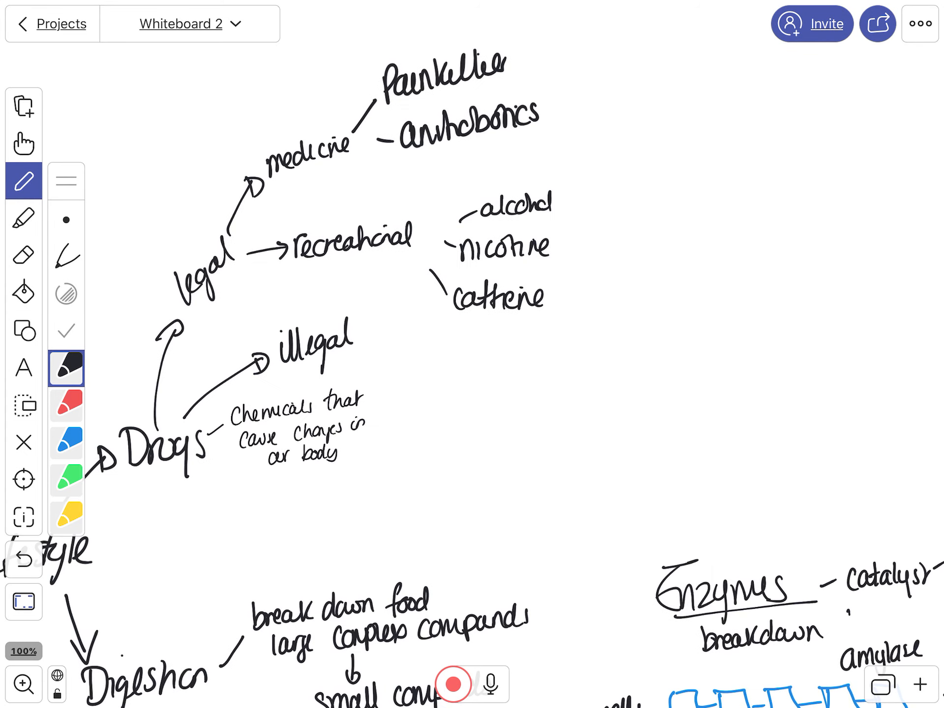
pyautogui.moveTo(373, 352); pyautogui.dragTo(413, 359)
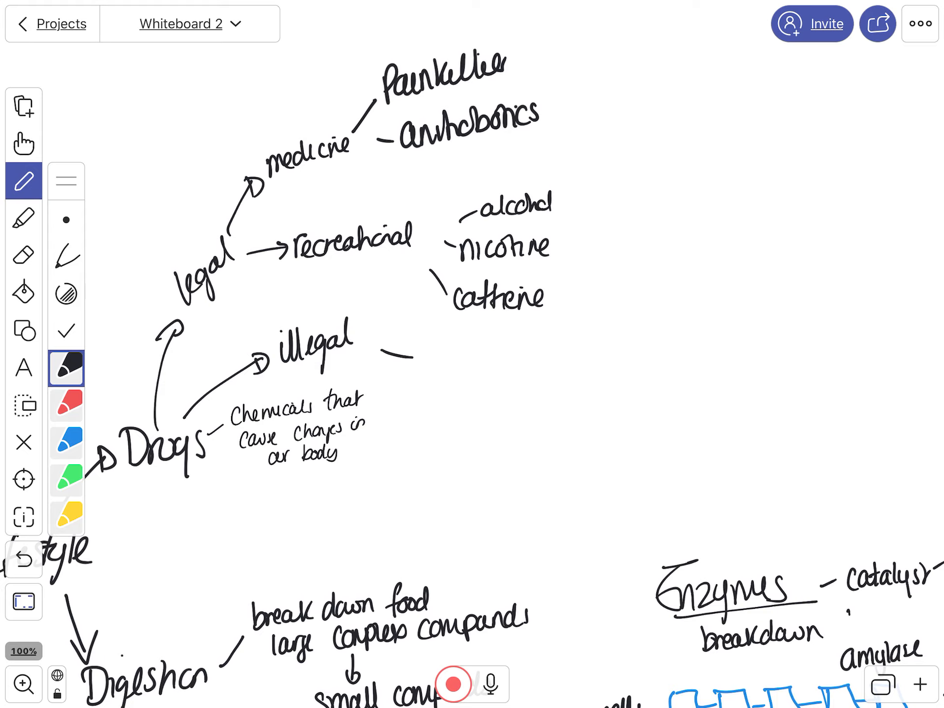